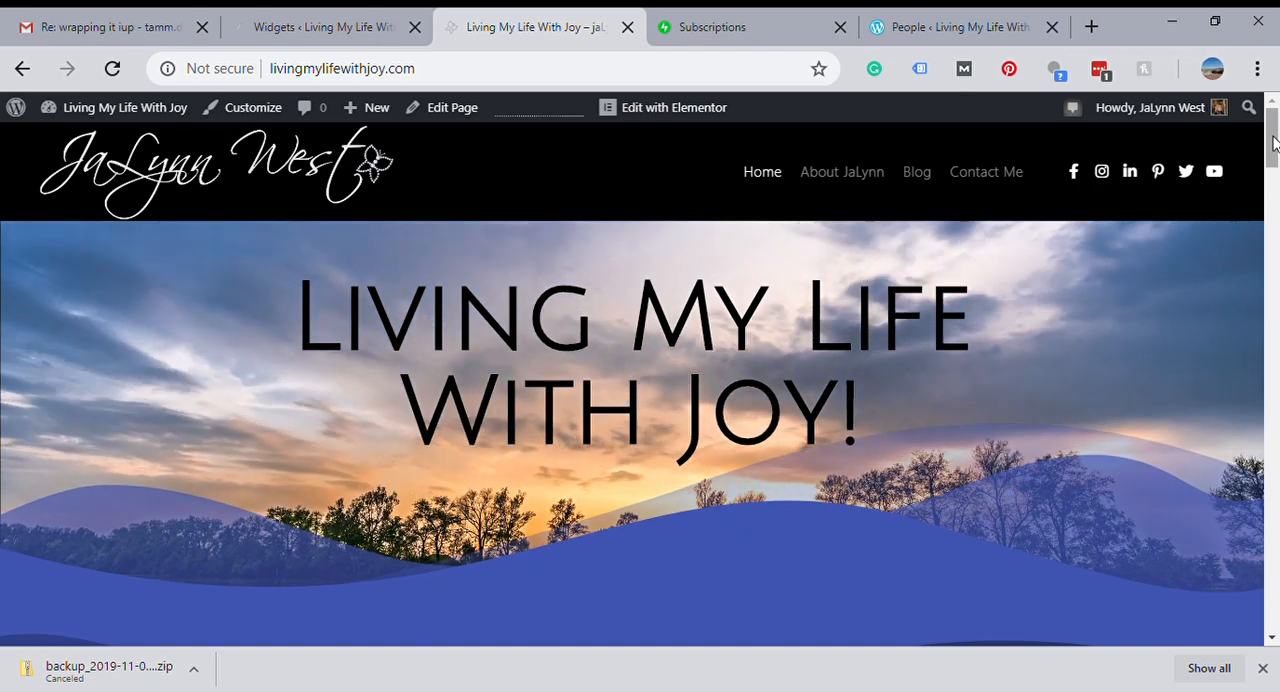
Step: Scroll to the home page footer showing the 'Subscribe to Blog via Email' form and copyright line
scroll("down", 3)
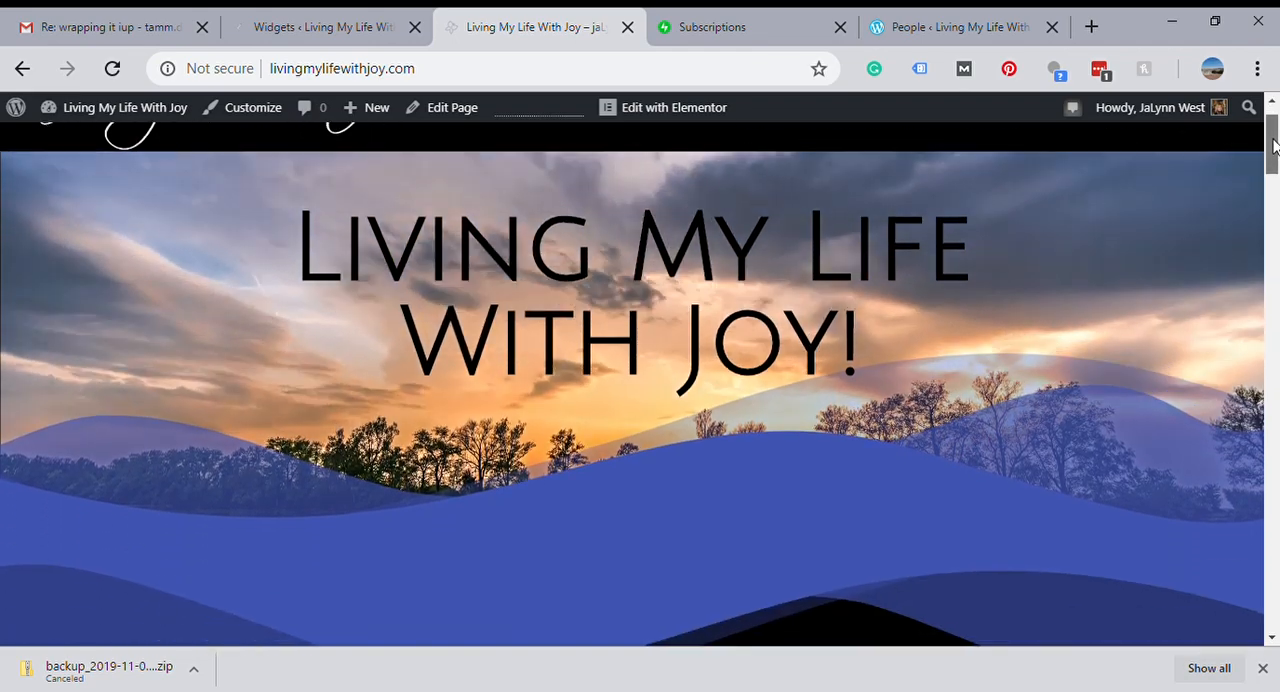
scroll("down", 3)
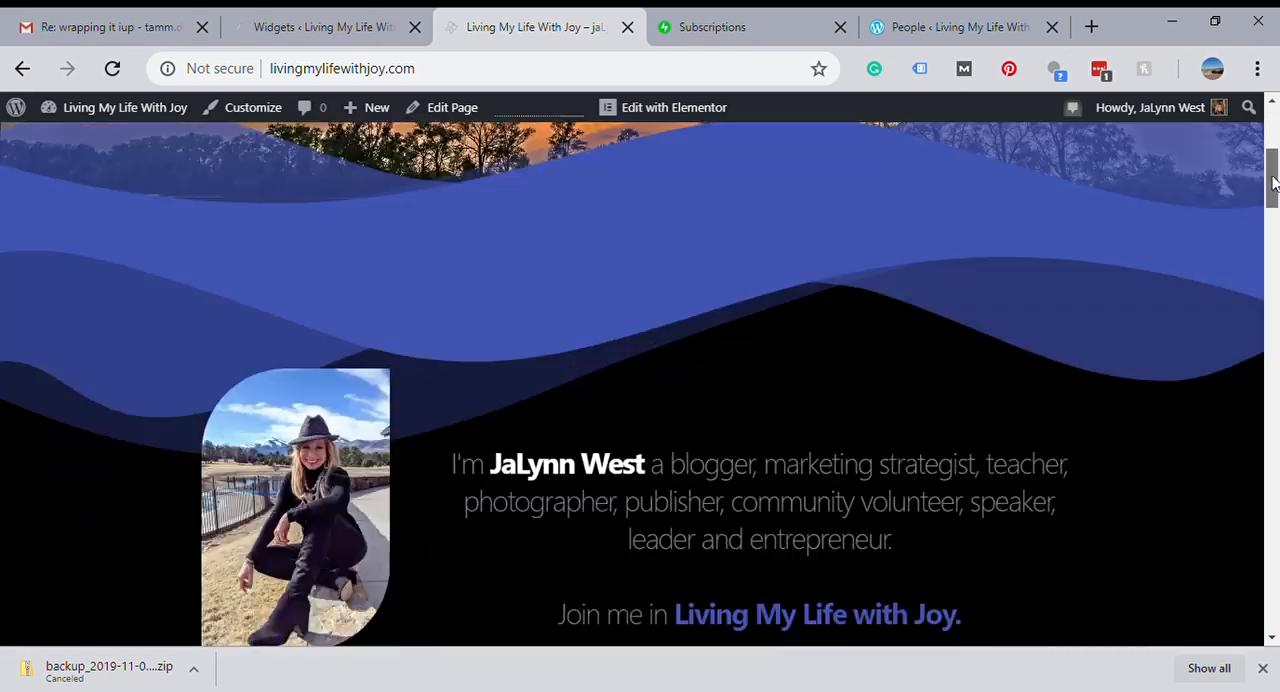
scroll("down", 3)
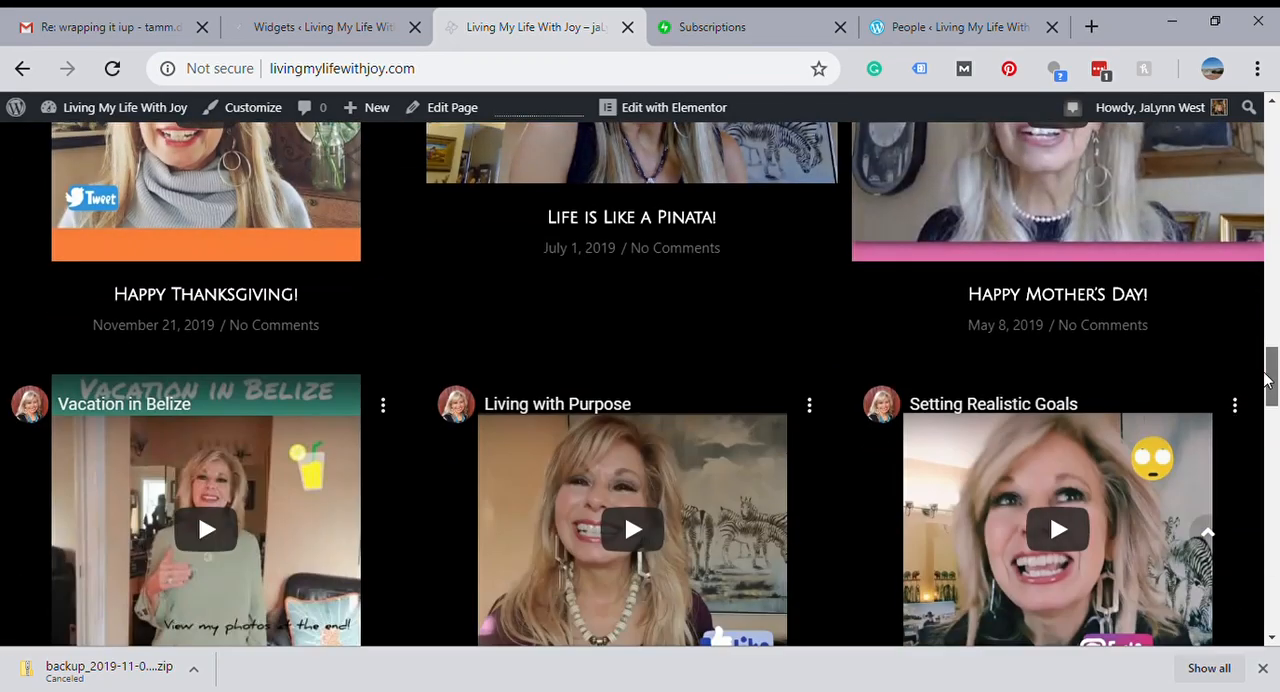
scroll("down", 3)
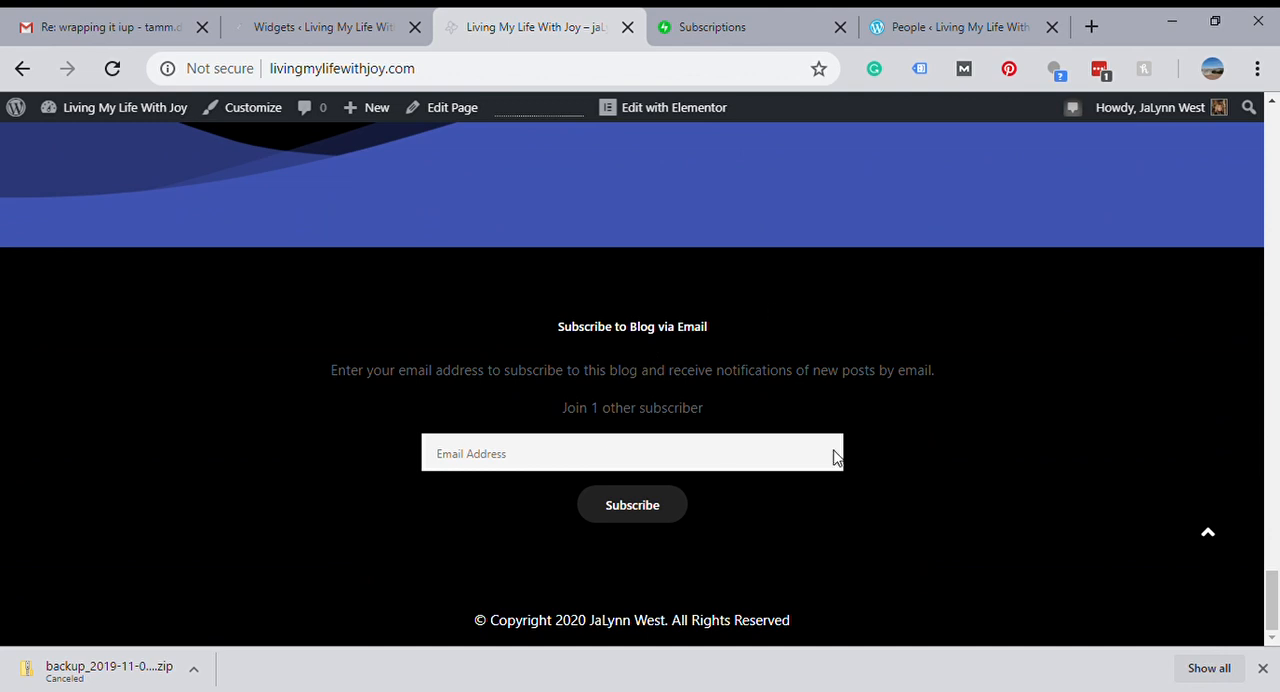
mouse_move(424, 484)
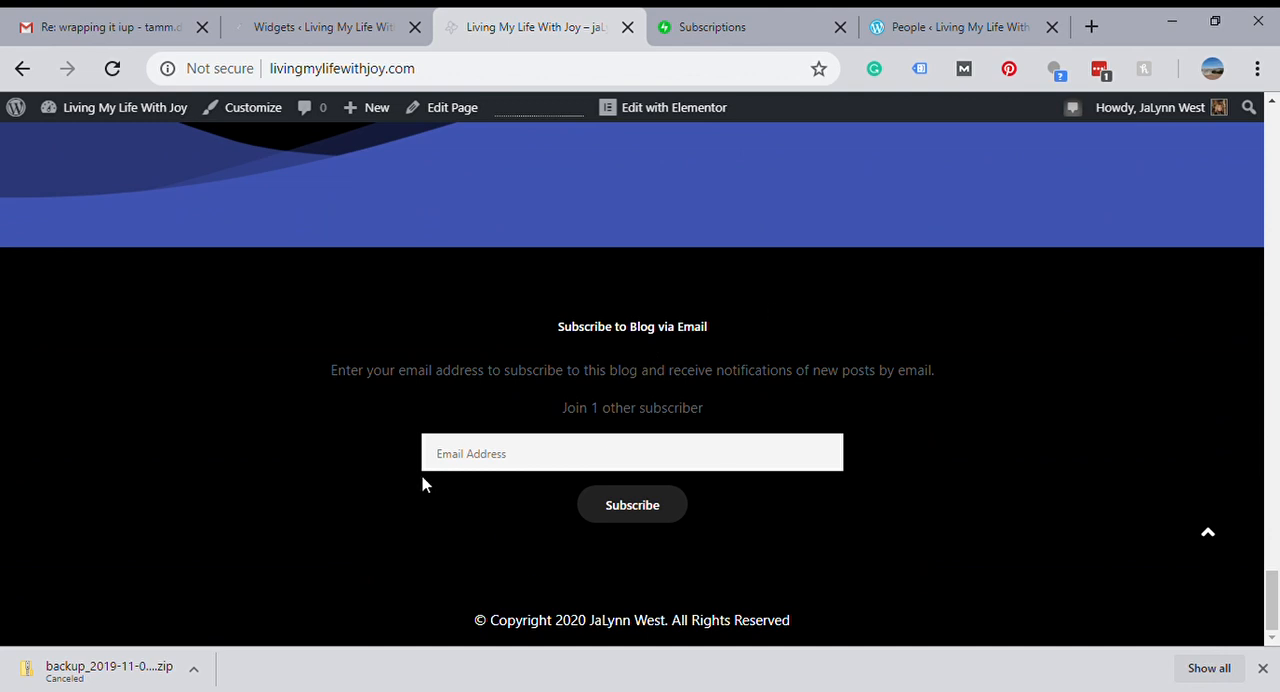
mouse_move(332, 12)
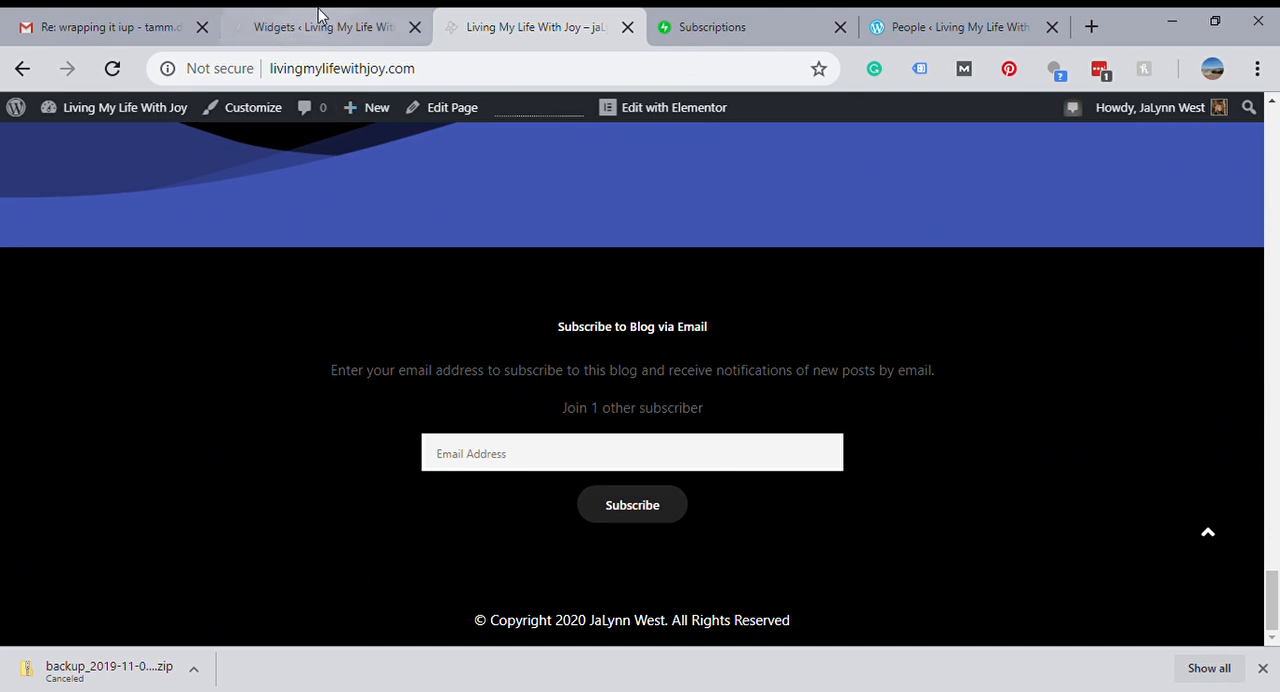
Step: Review the Blog Subscriptions (Jetpack) widget fields, highlighting then deselecting the Success Message Text
left_click(300, 28)
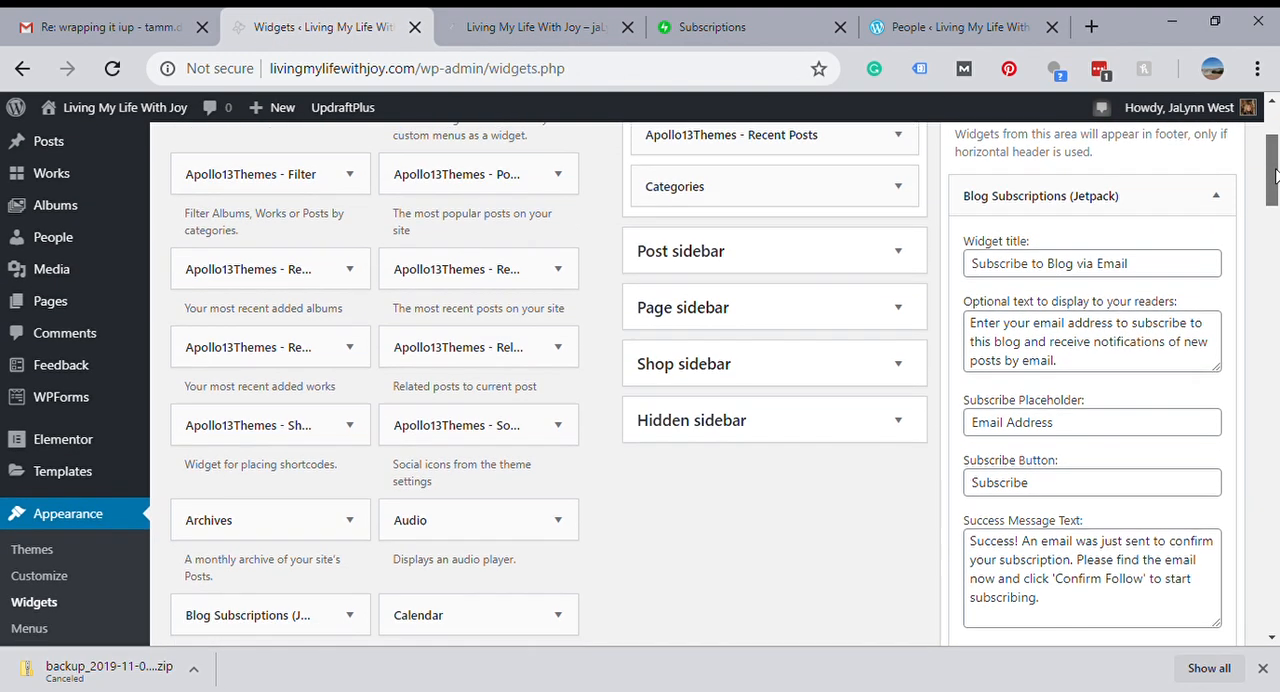
scroll("down", 3)
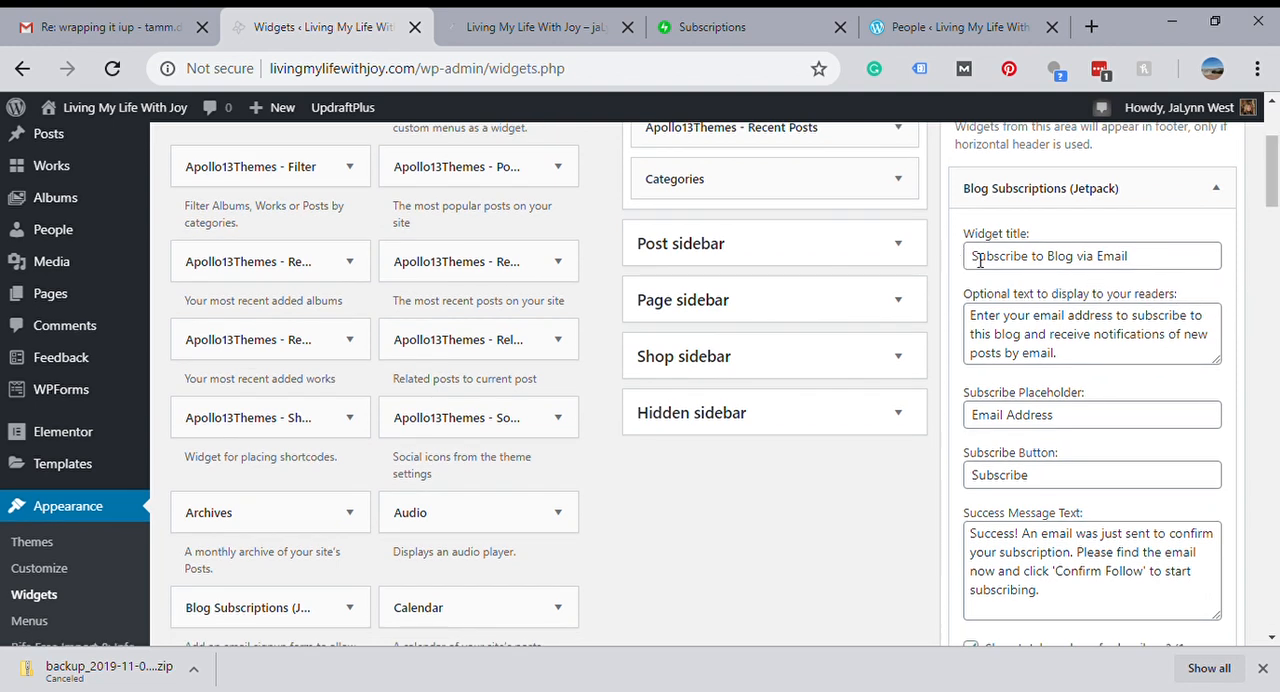
mouse_move(1008, 352)
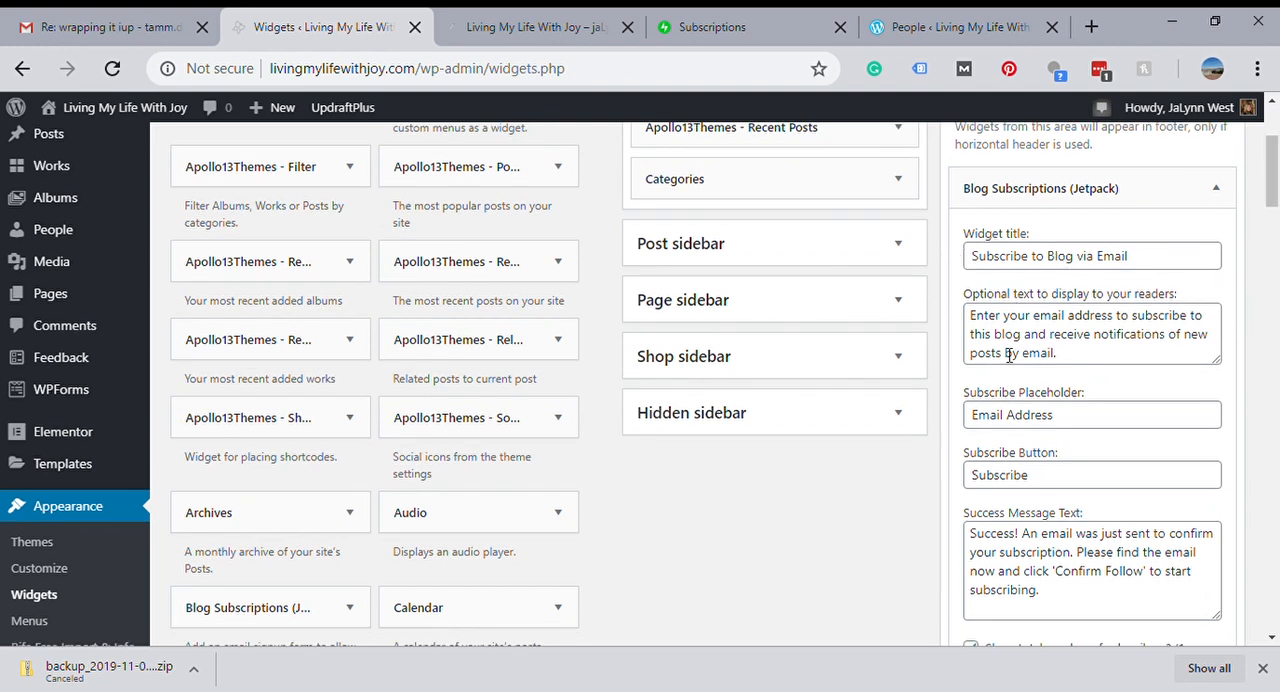
triple_click(1090, 560)
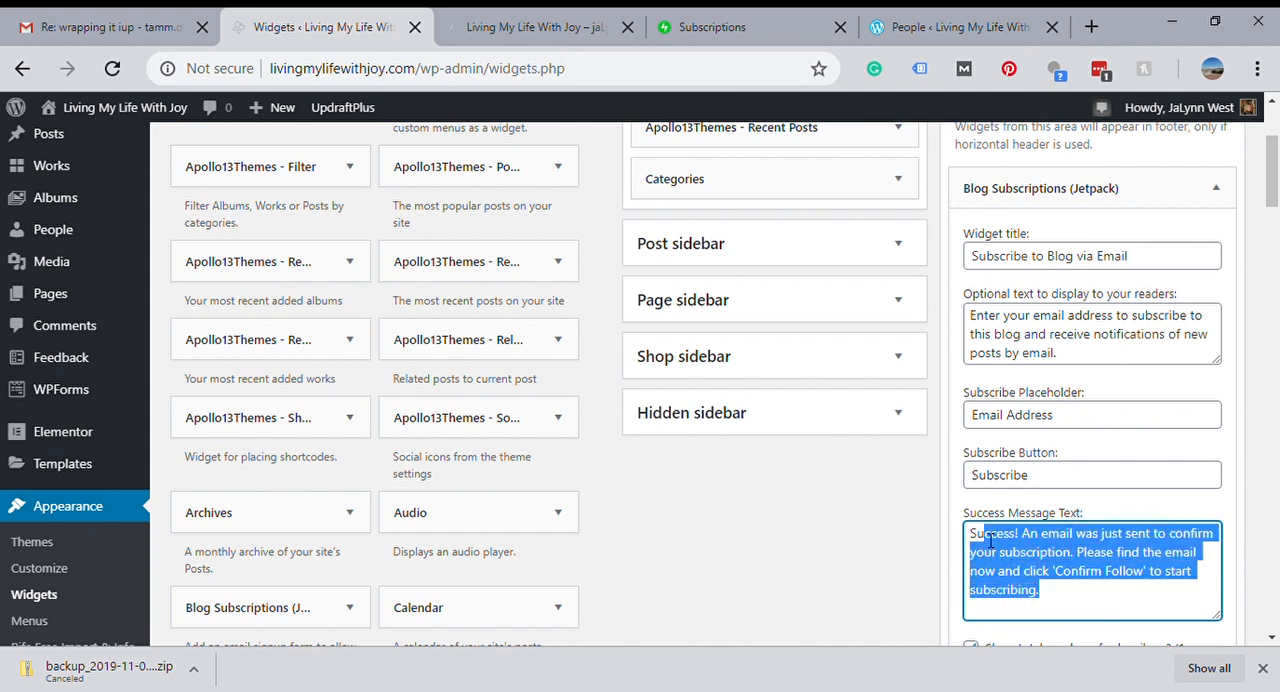
left_click(1048, 602)
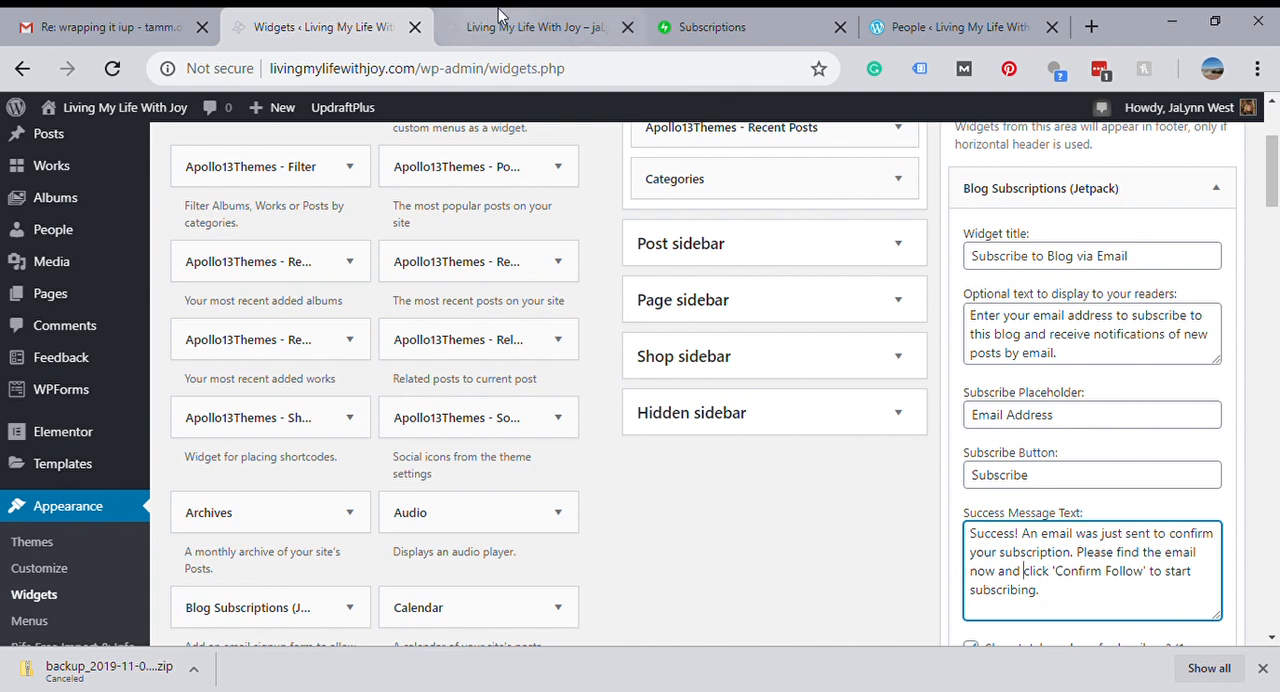
Step: Return to the Living My Life With Joy home page's footer subscribe form
left_click(536, 28)
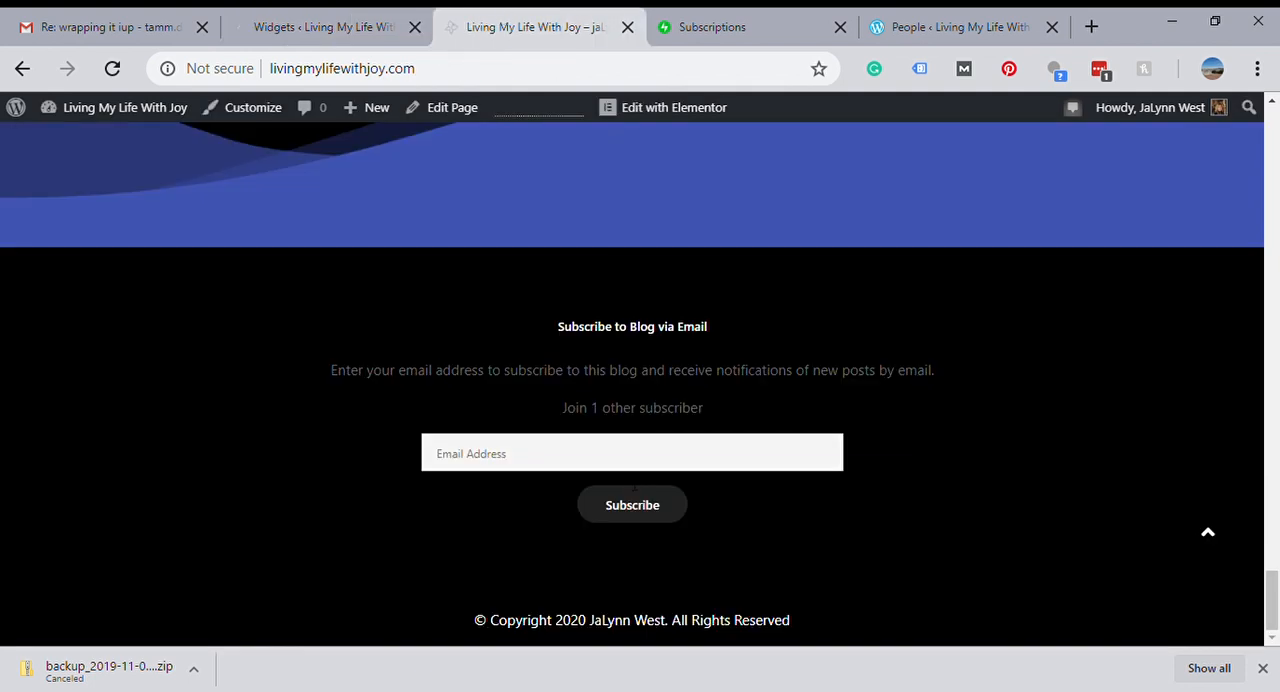
mouse_move(640, 596)
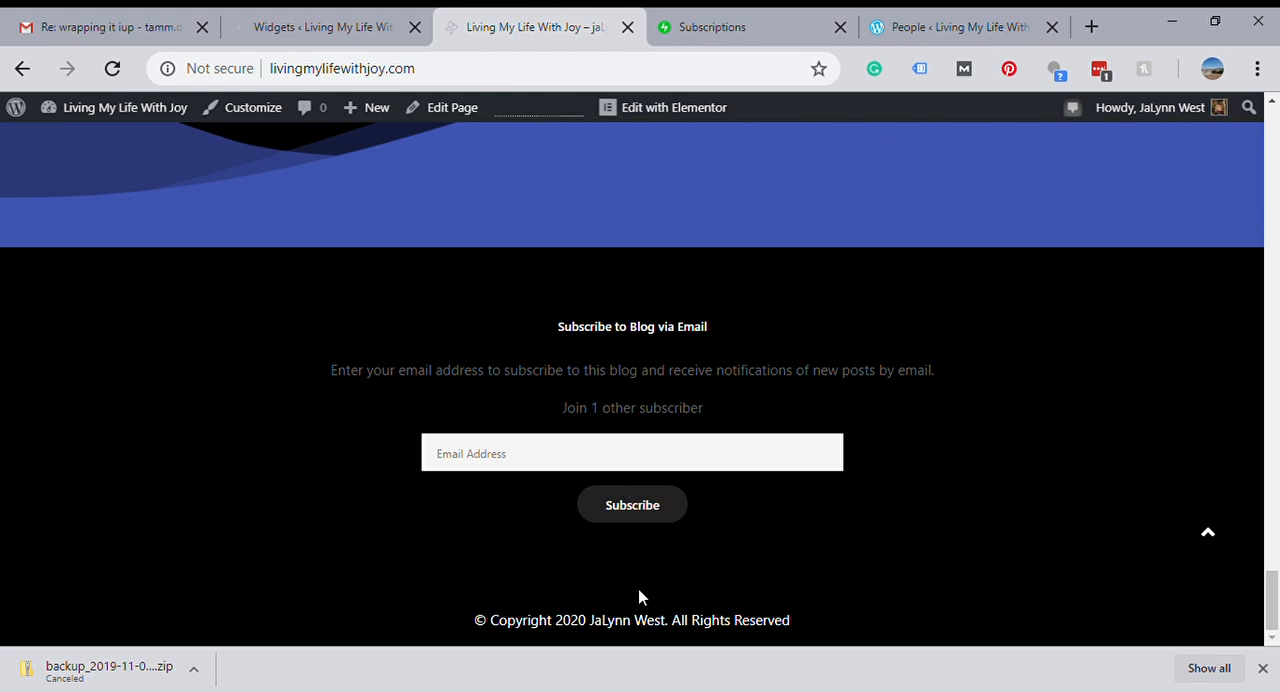
mouse_move(856, 178)
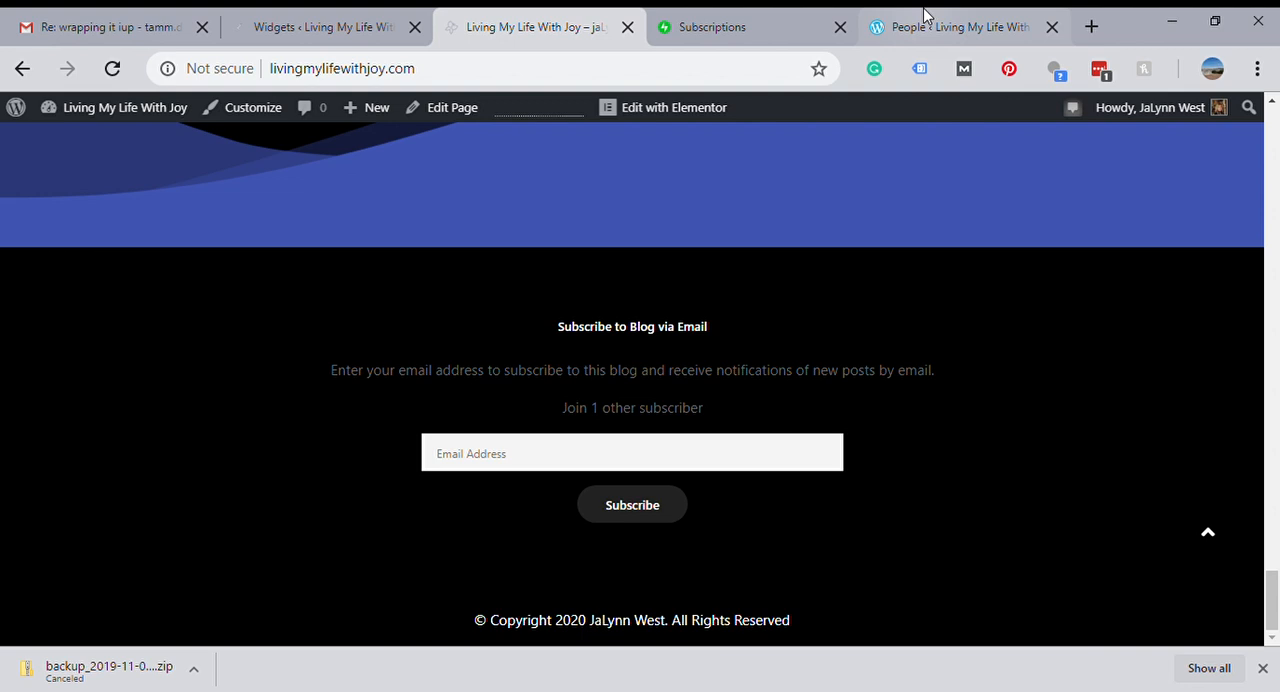
Step: Reach the WordPress.com People page's Email Followers list via Manage > People, showing no email followers yet
left_click(960, 28)
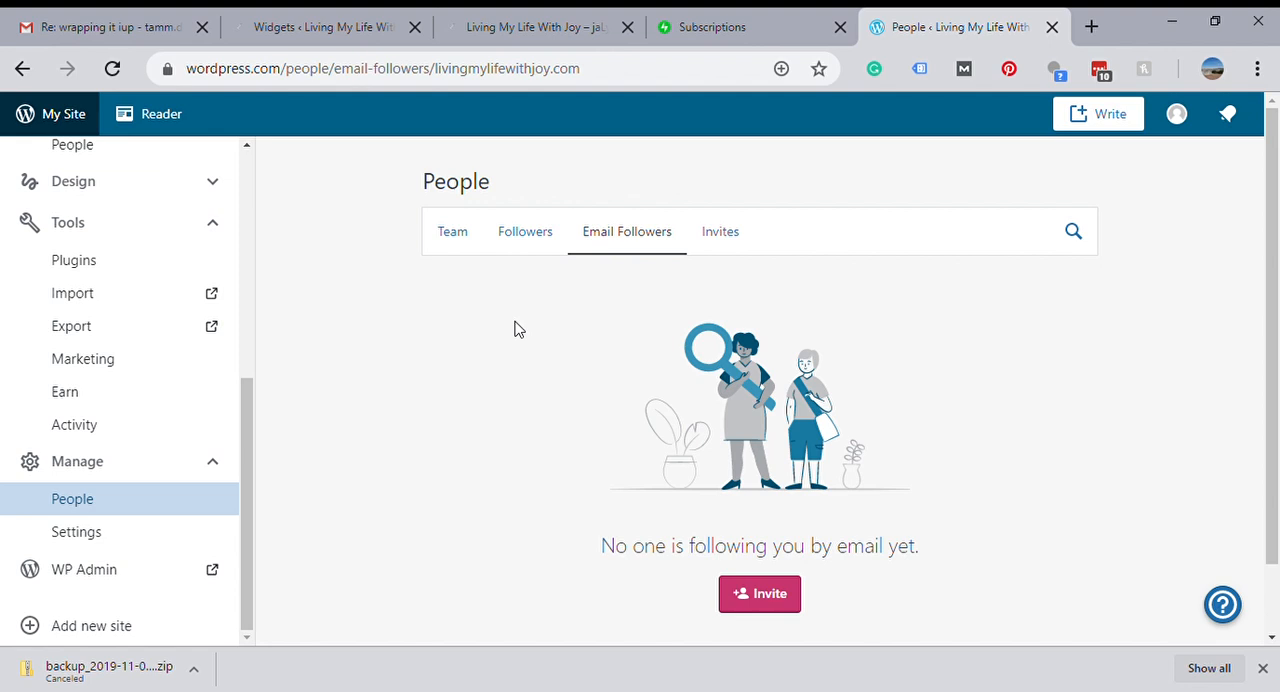
mouse_move(316, 422)
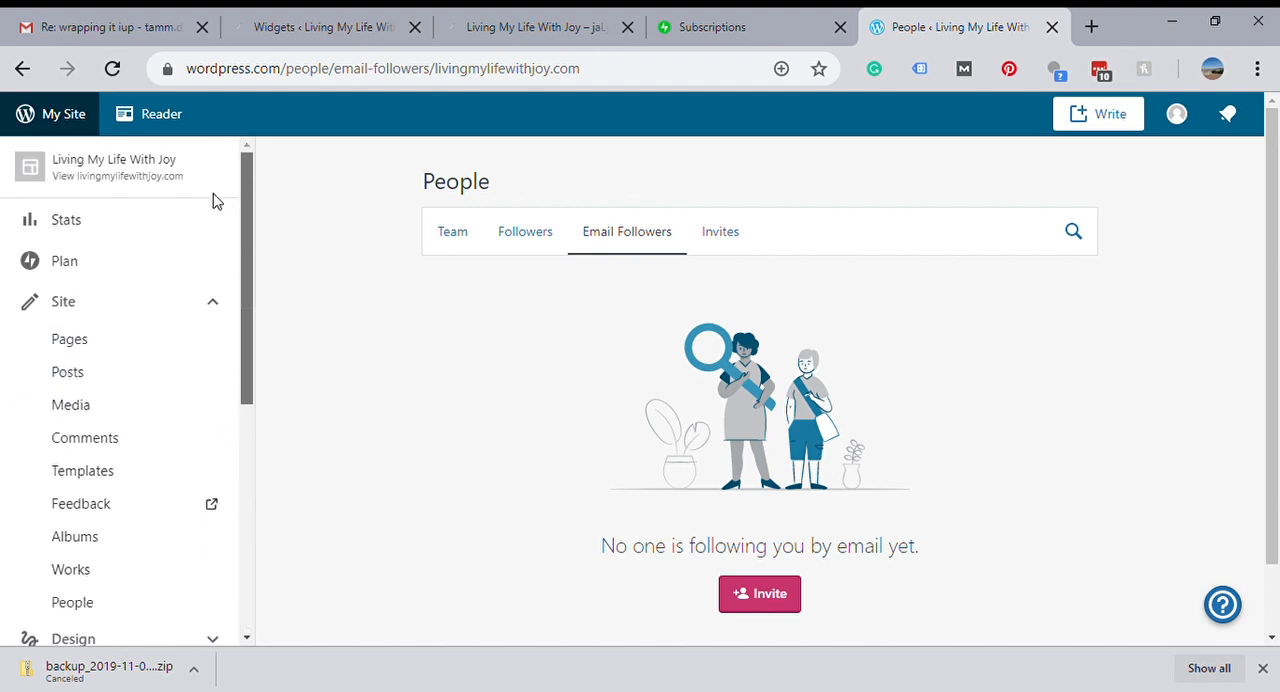
left_click(66, 220)
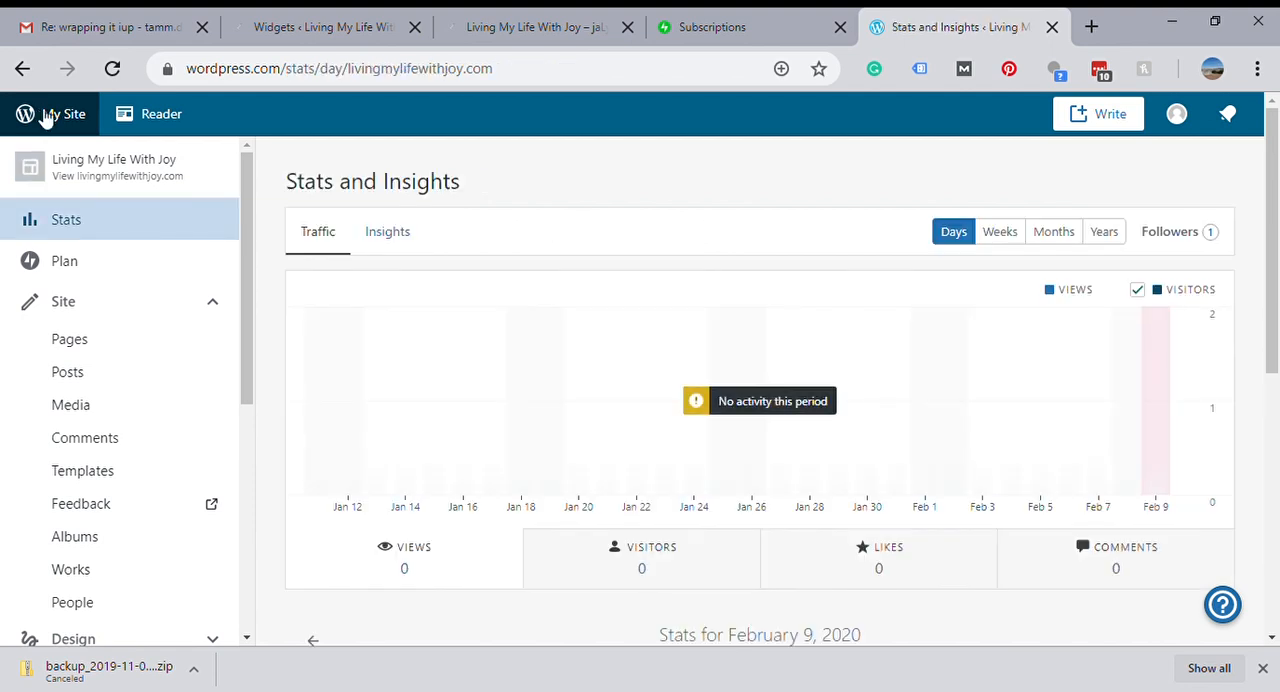
mouse_move(248, 224)
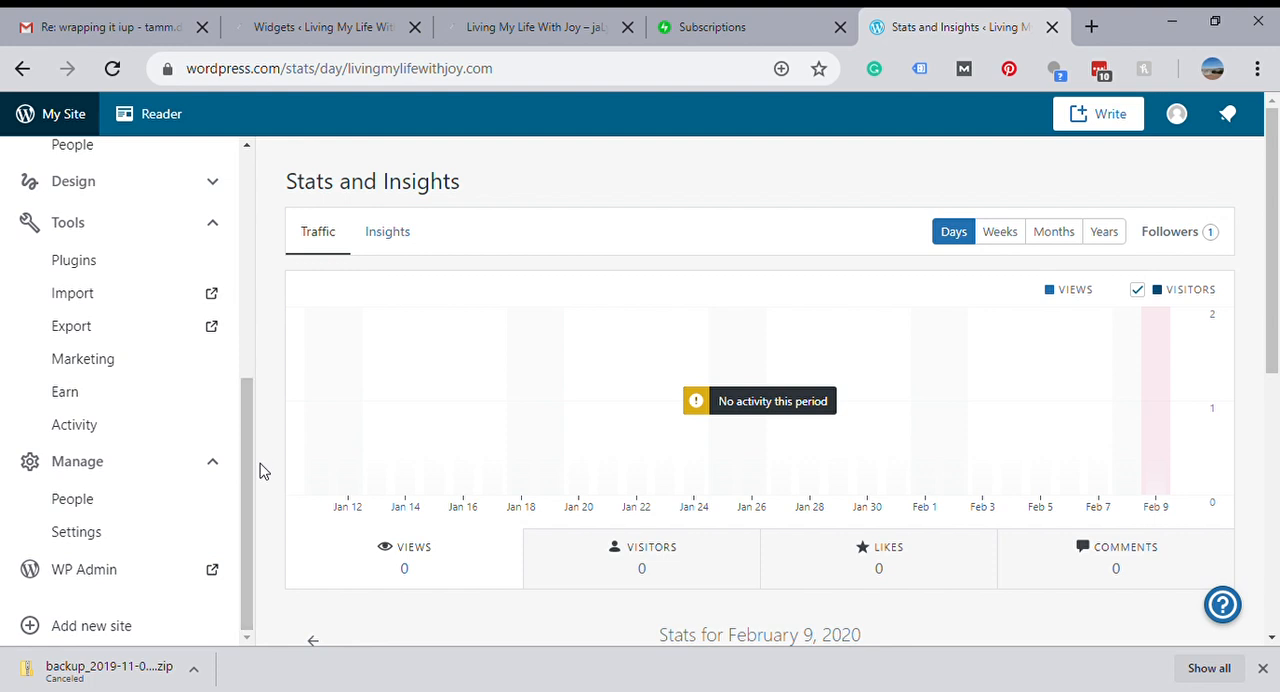
left_click(72, 500)
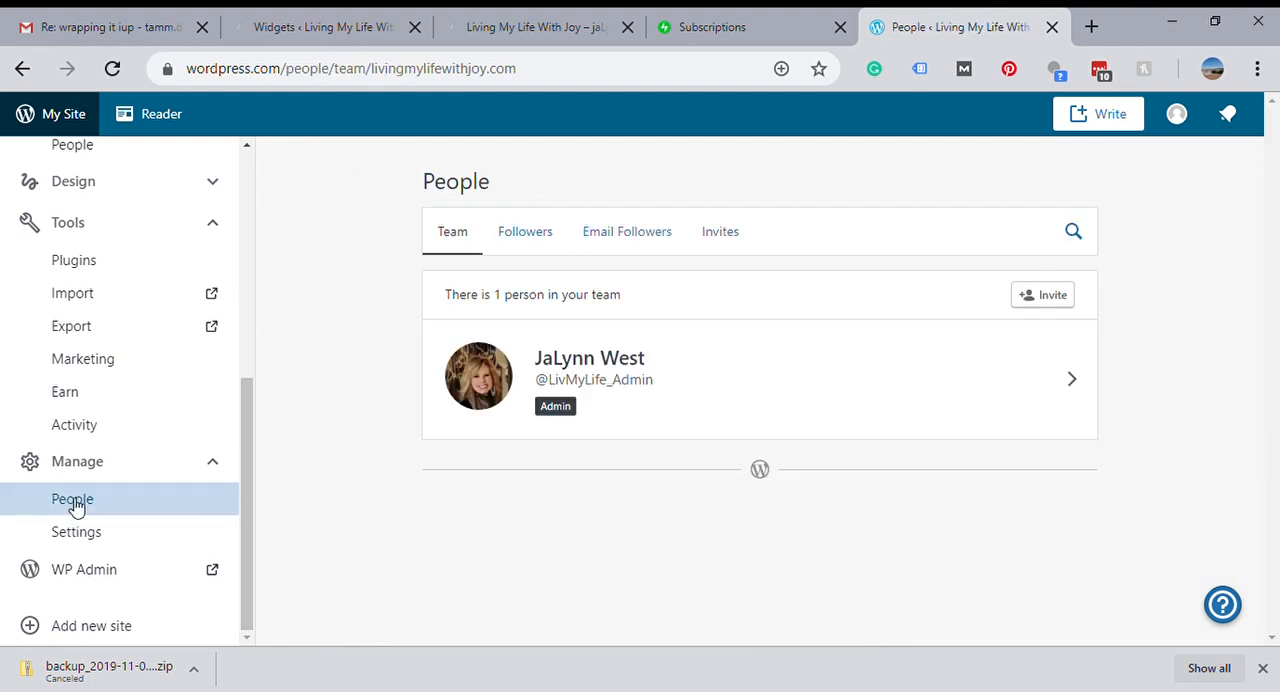
left_click(628, 232)
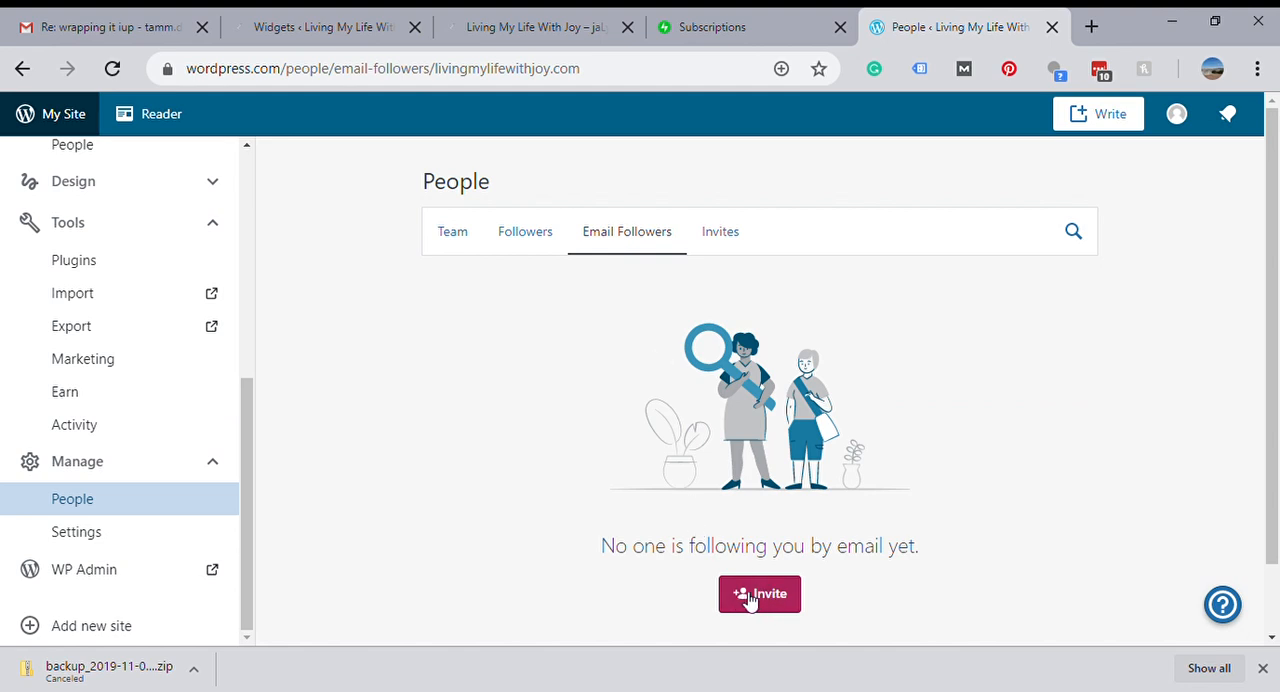
Step: Start an invite from the Email Followers tab, reaching the Invite People form with Follower role choices
left_click(760, 594)
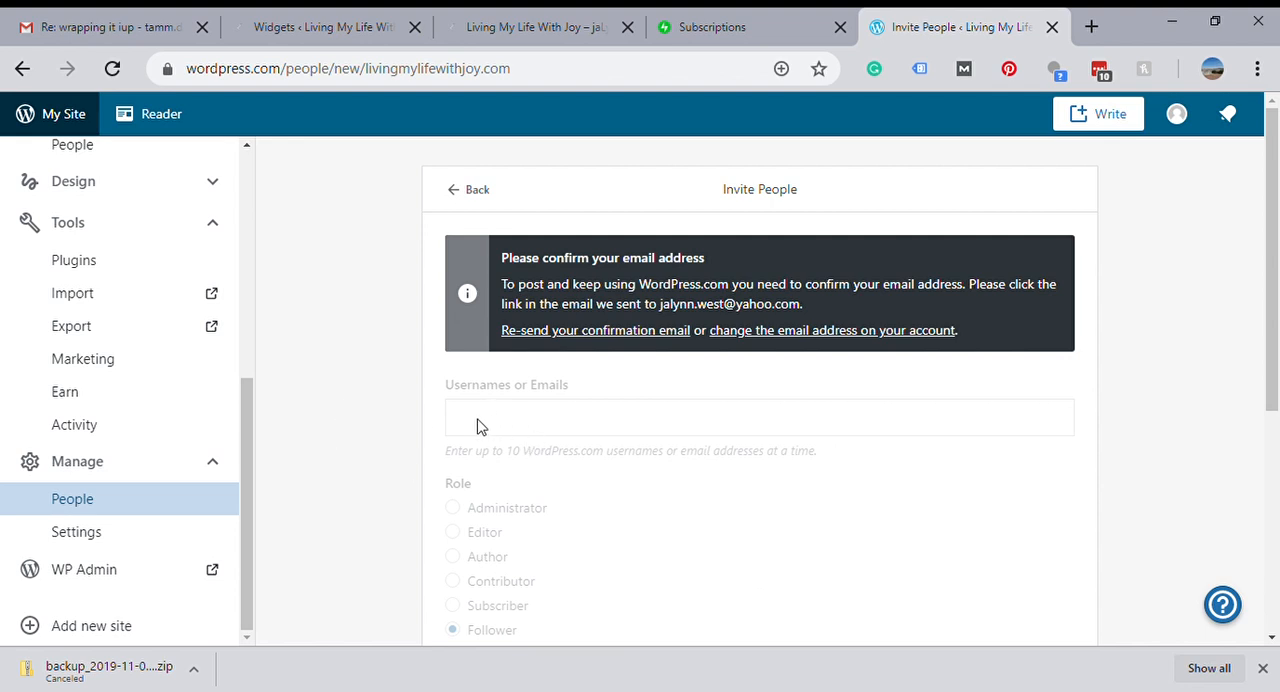
mouse_move(668, 360)
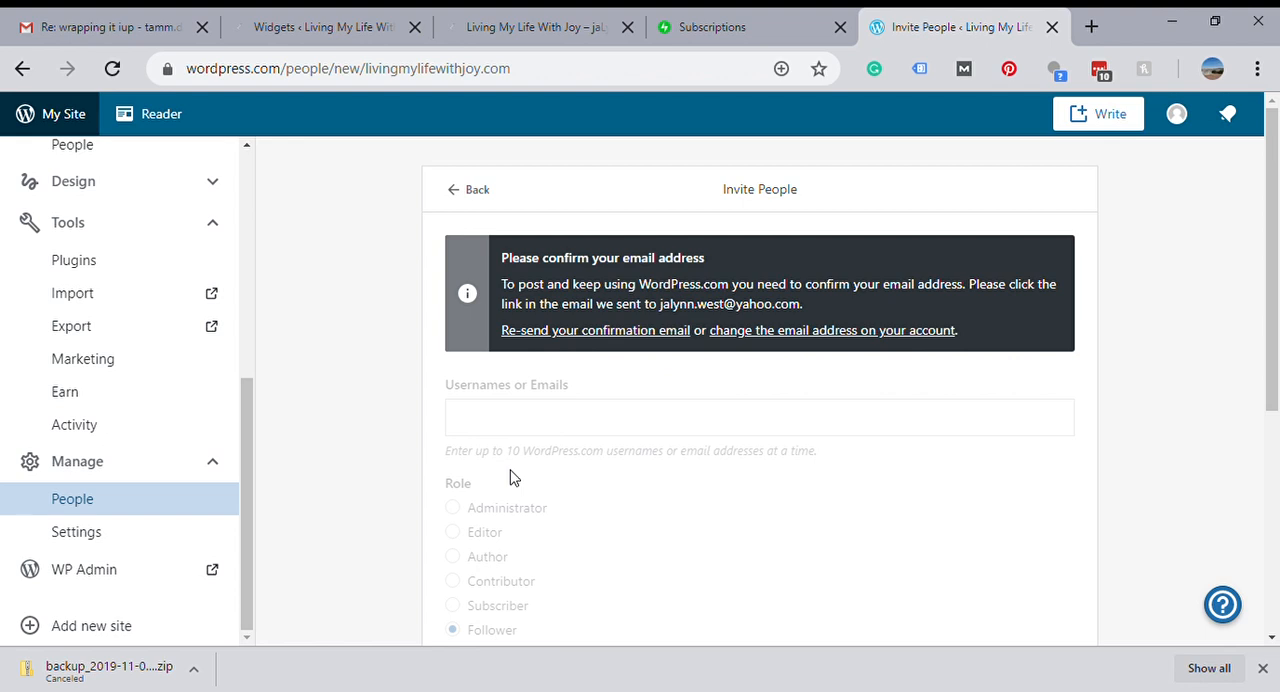
mouse_move(572, 324)
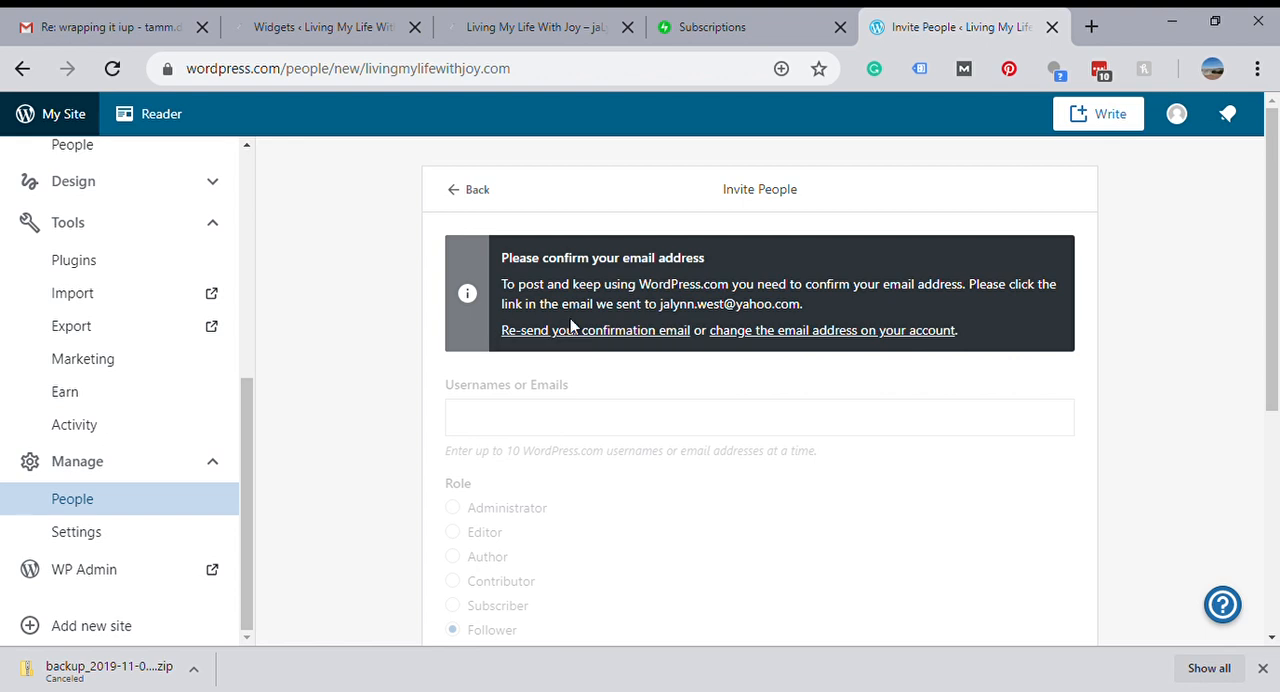
mouse_move(420, 434)
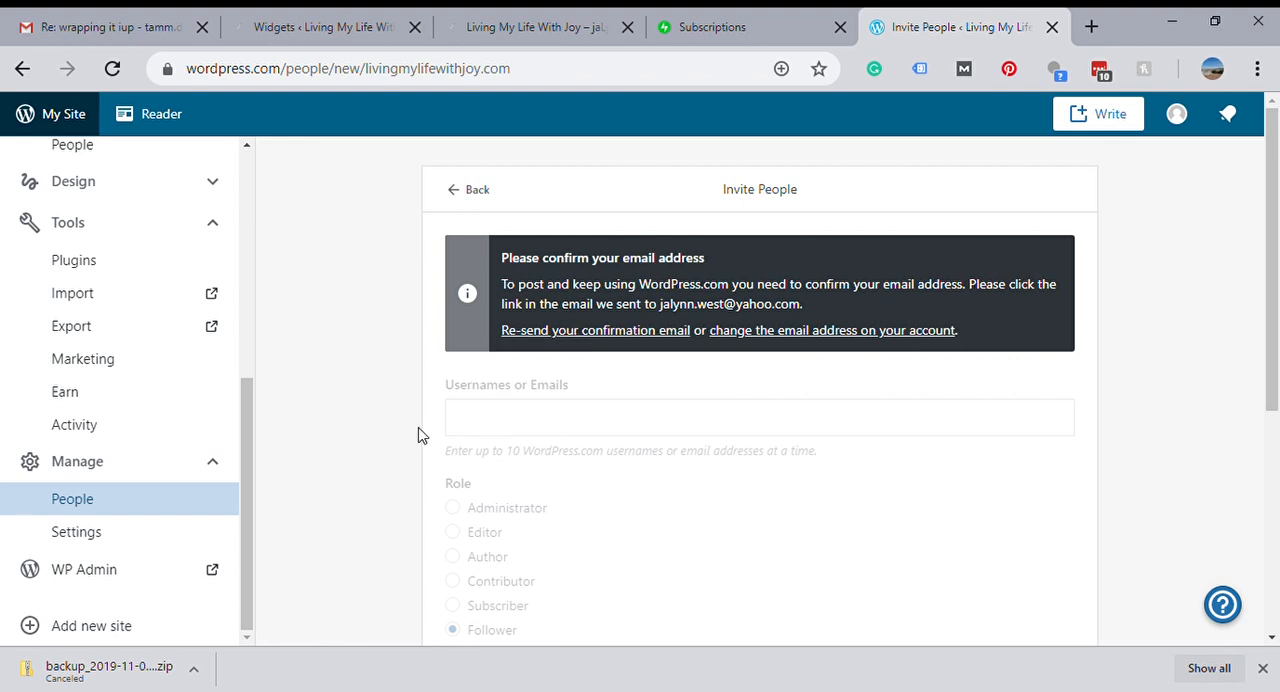
mouse_move(574, 446)
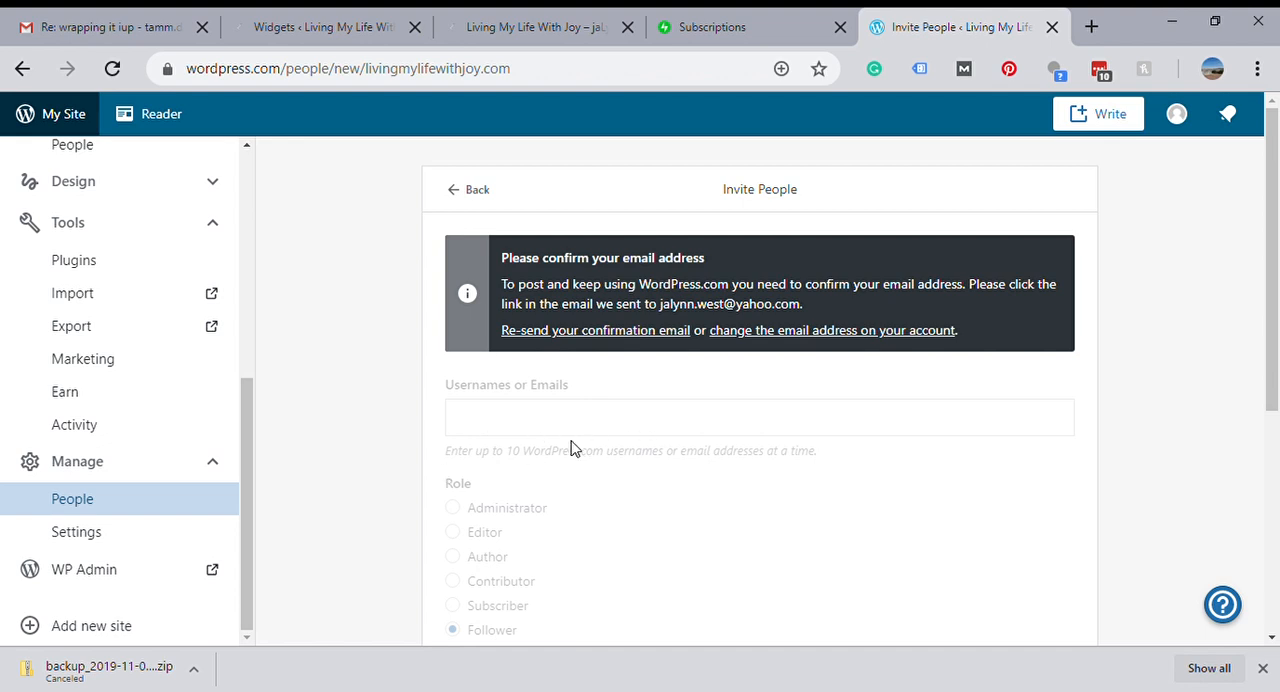
mouse_move(644, 444)
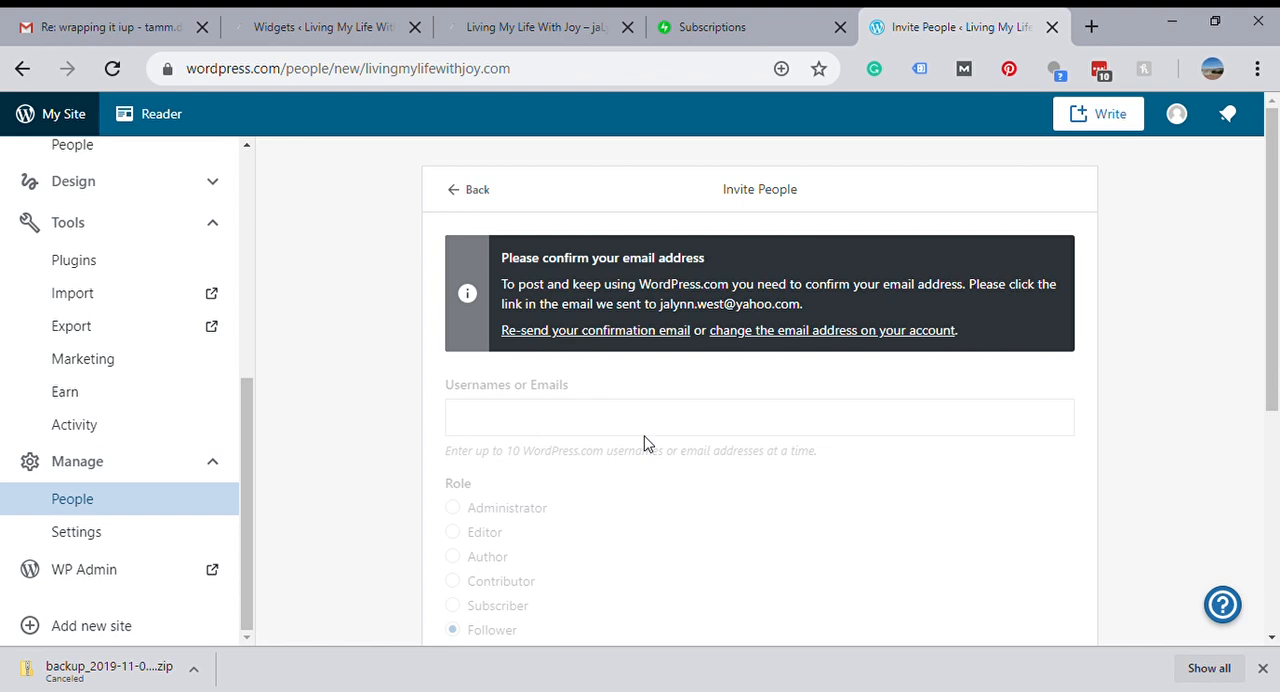
mouse_move(256, 488)
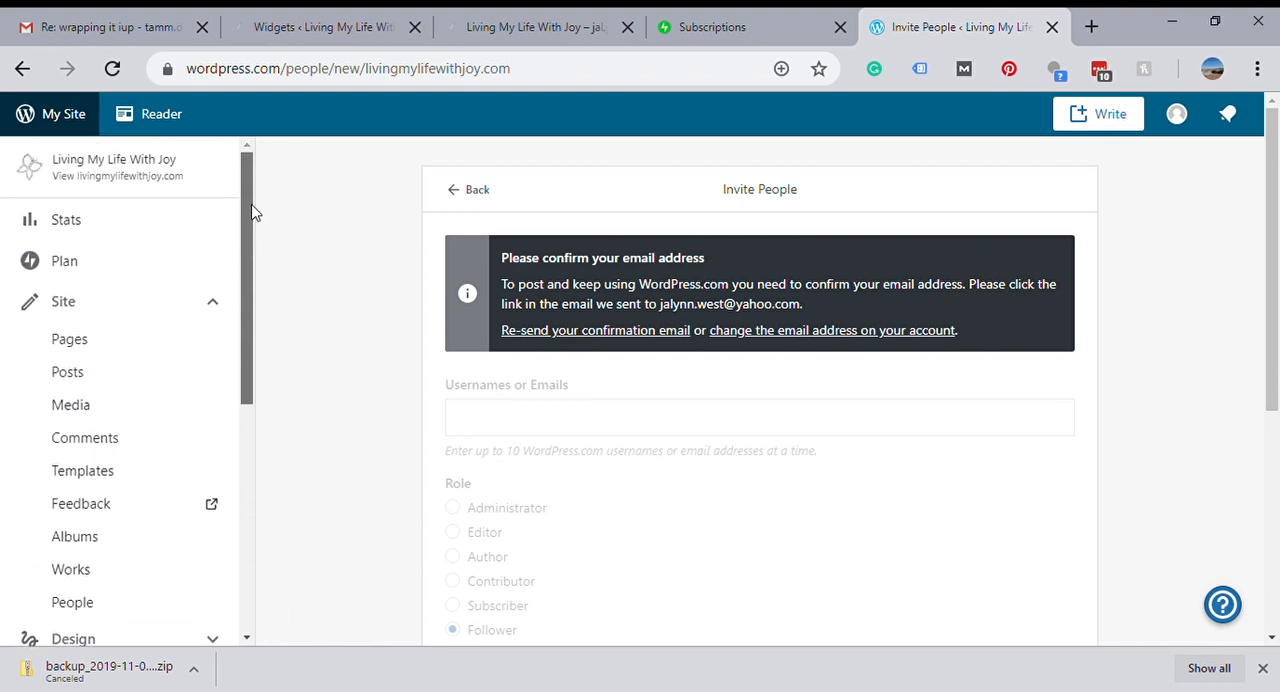
mouse_move(128, 372)
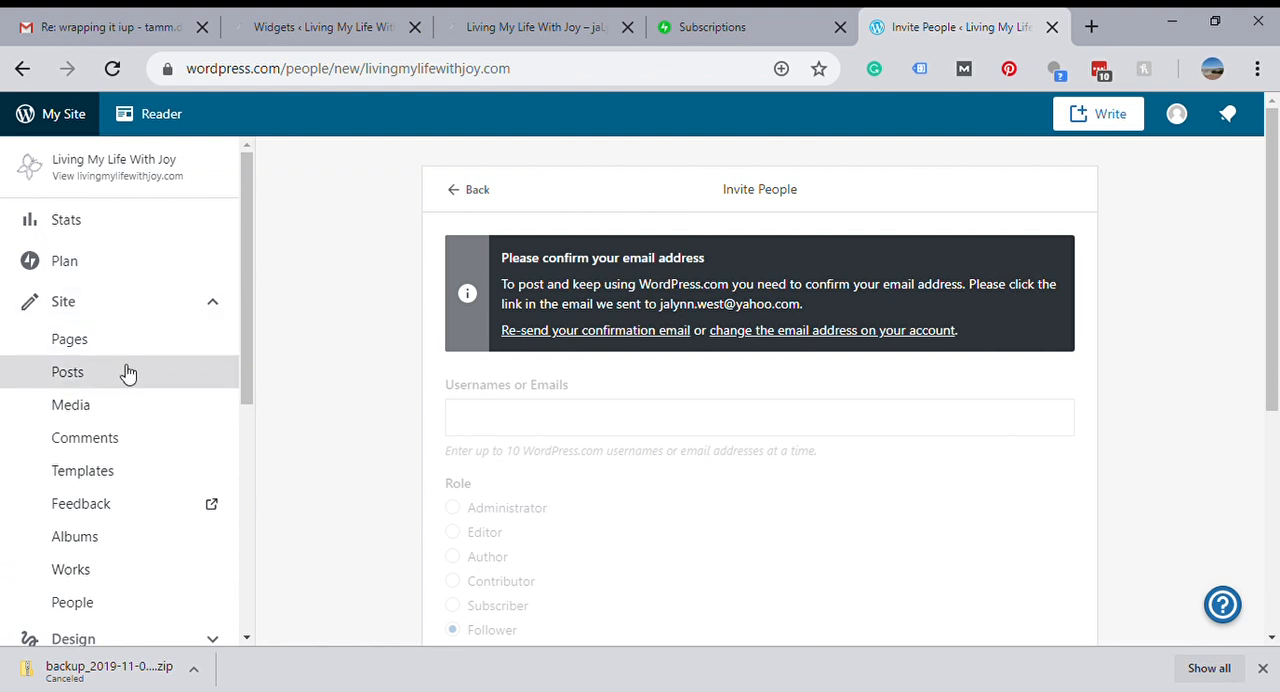
mouse_move(246, 362)
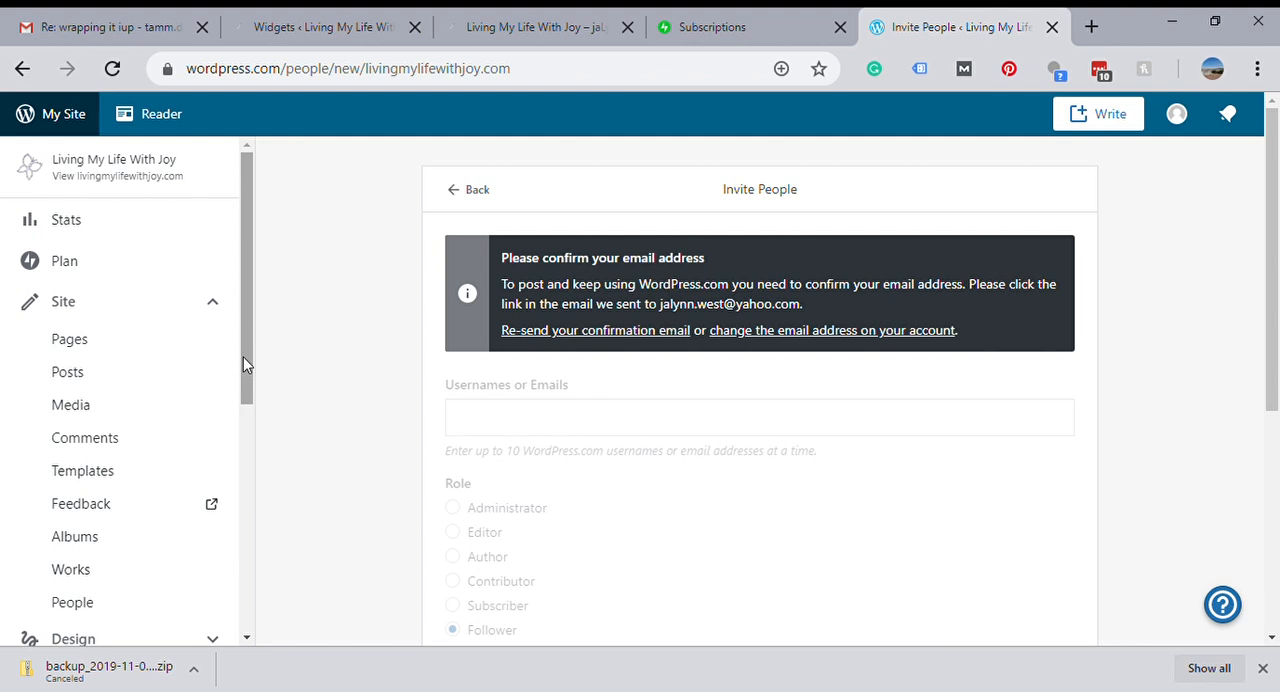
mouse_move(208, 380)
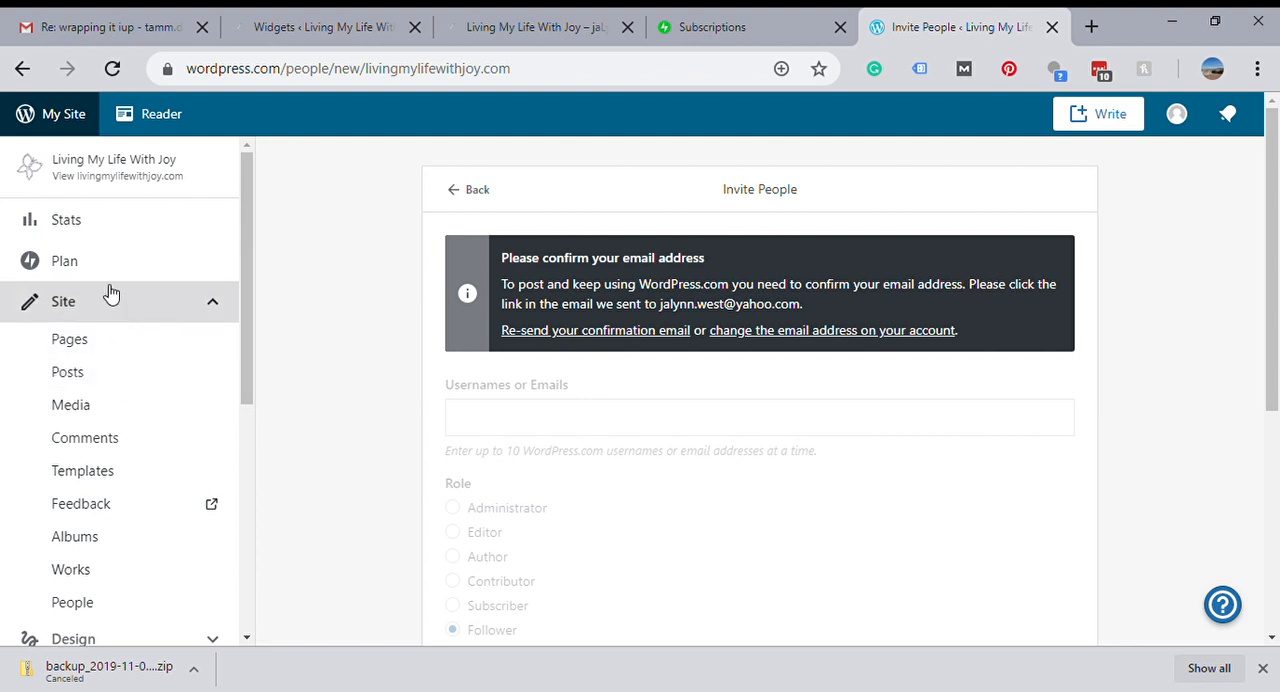
mouse_move(248, 300)
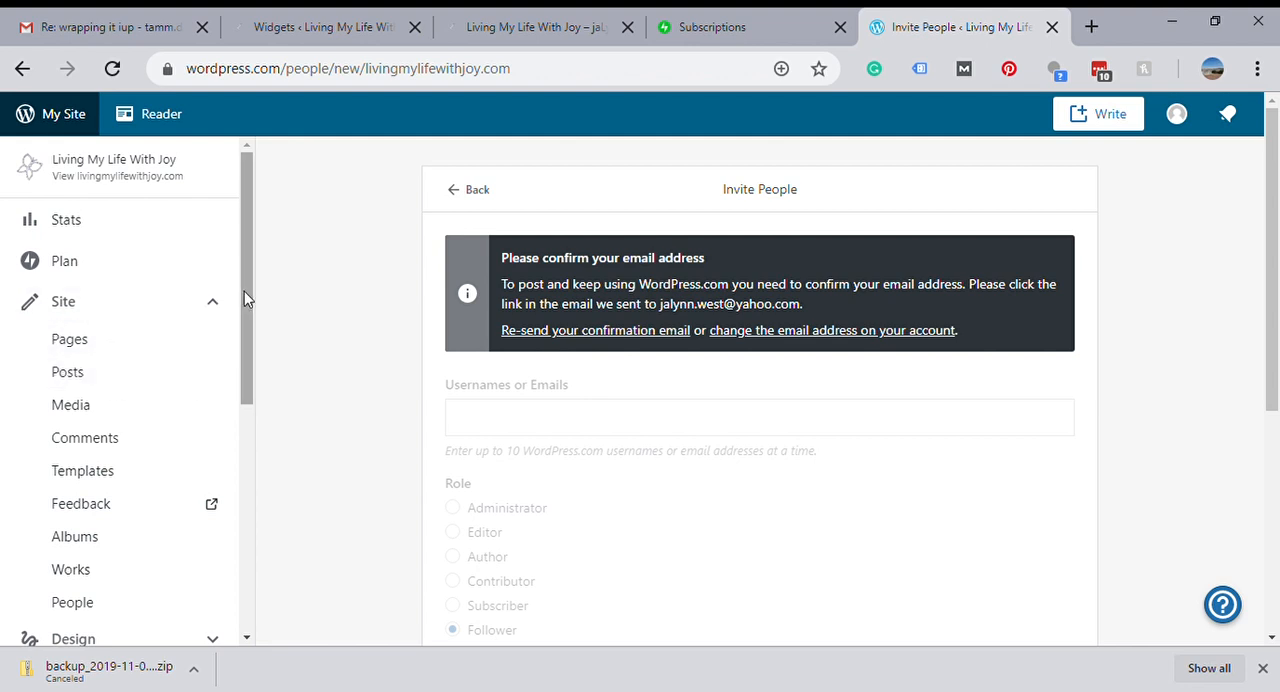
mouse_move(256, 268)
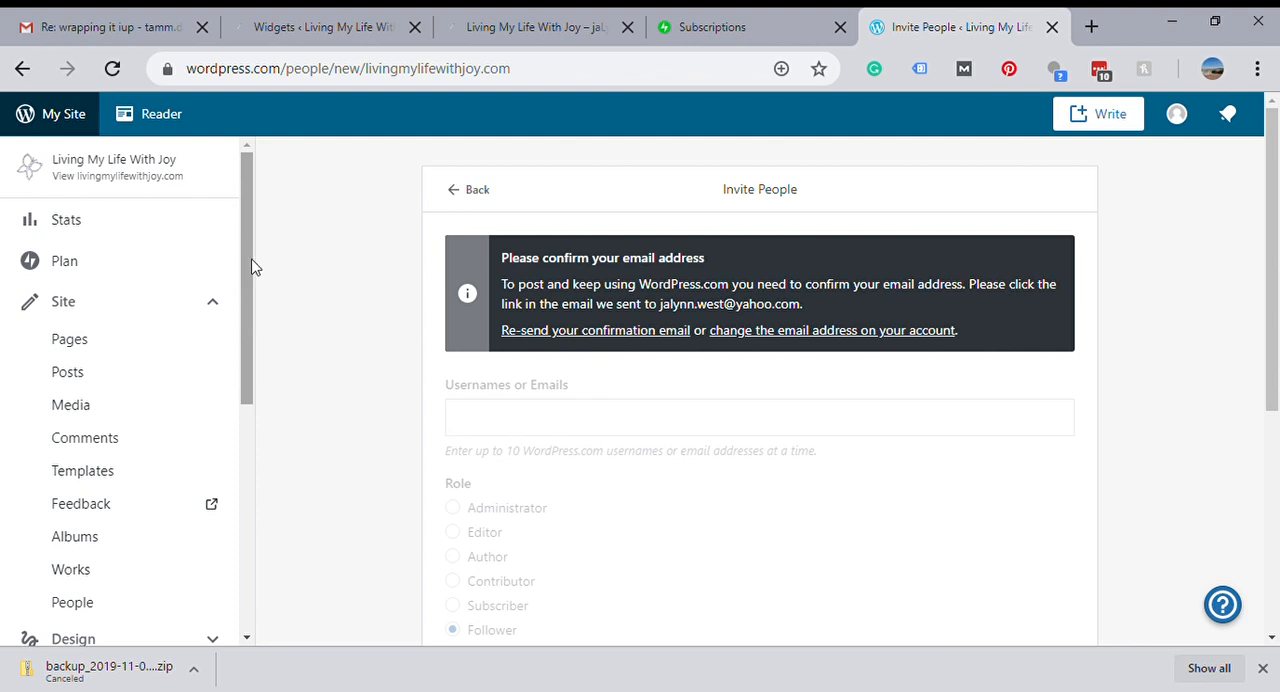
mouse_move(316, 268)
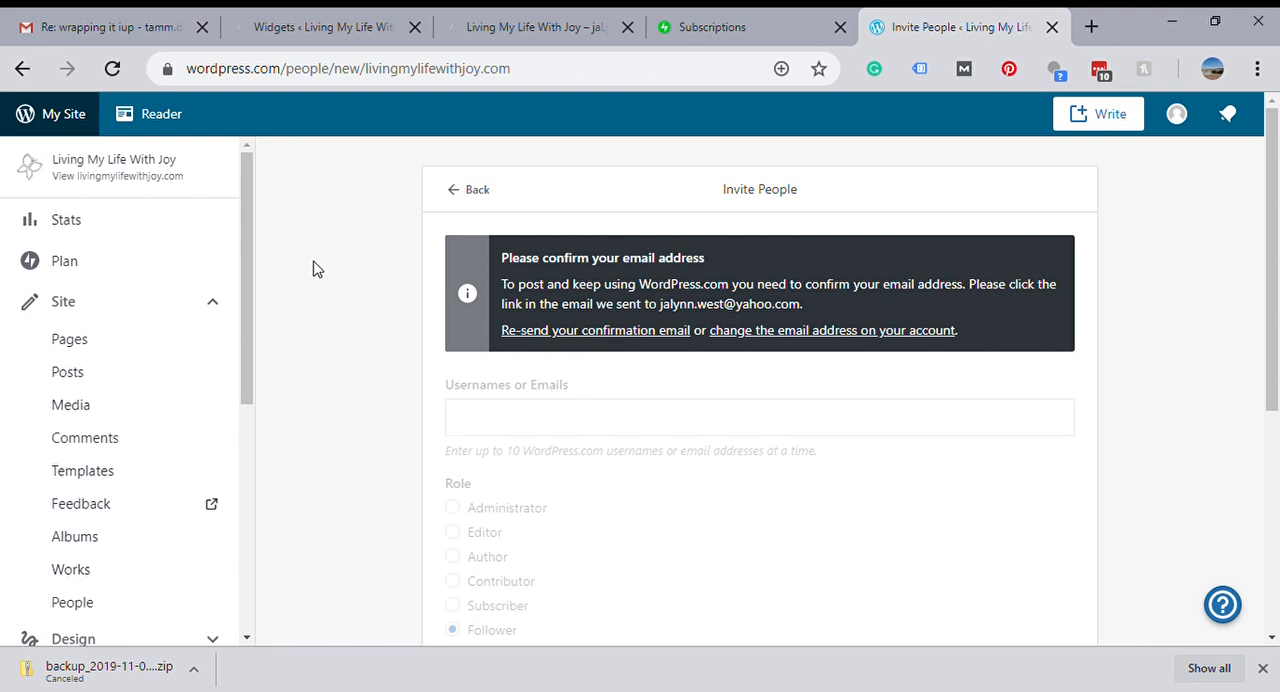
scroll("down", 3)
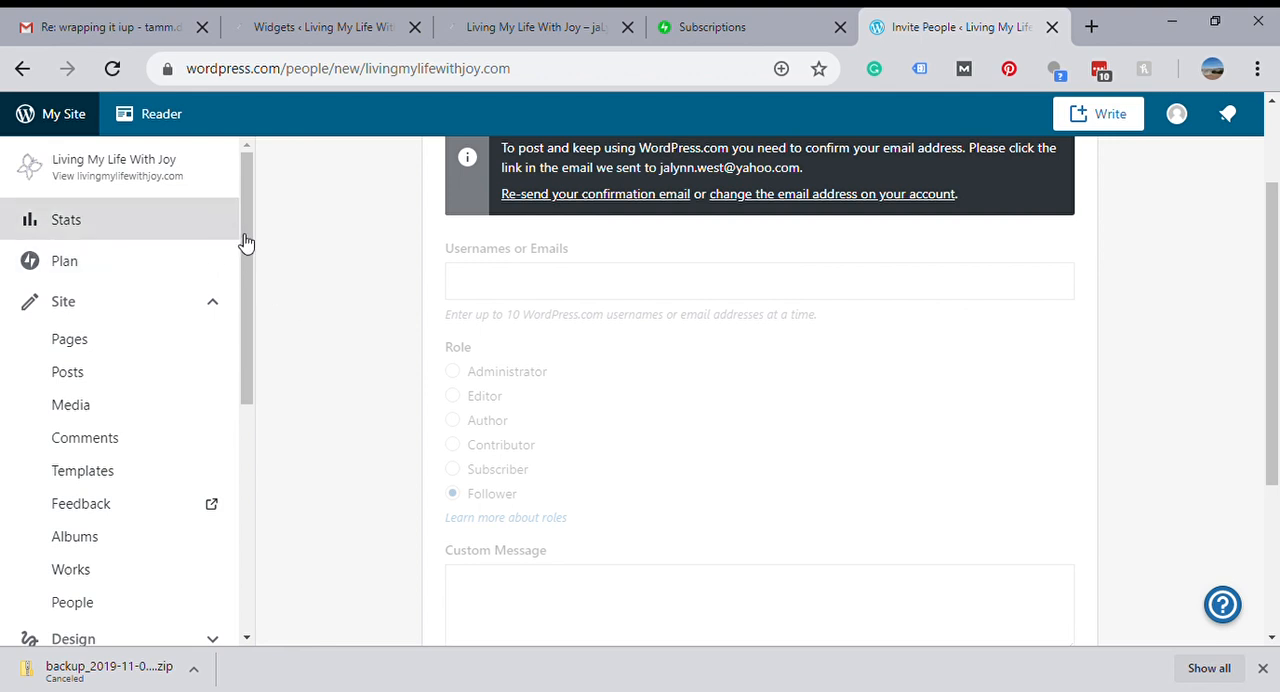
scroll("down", 3)
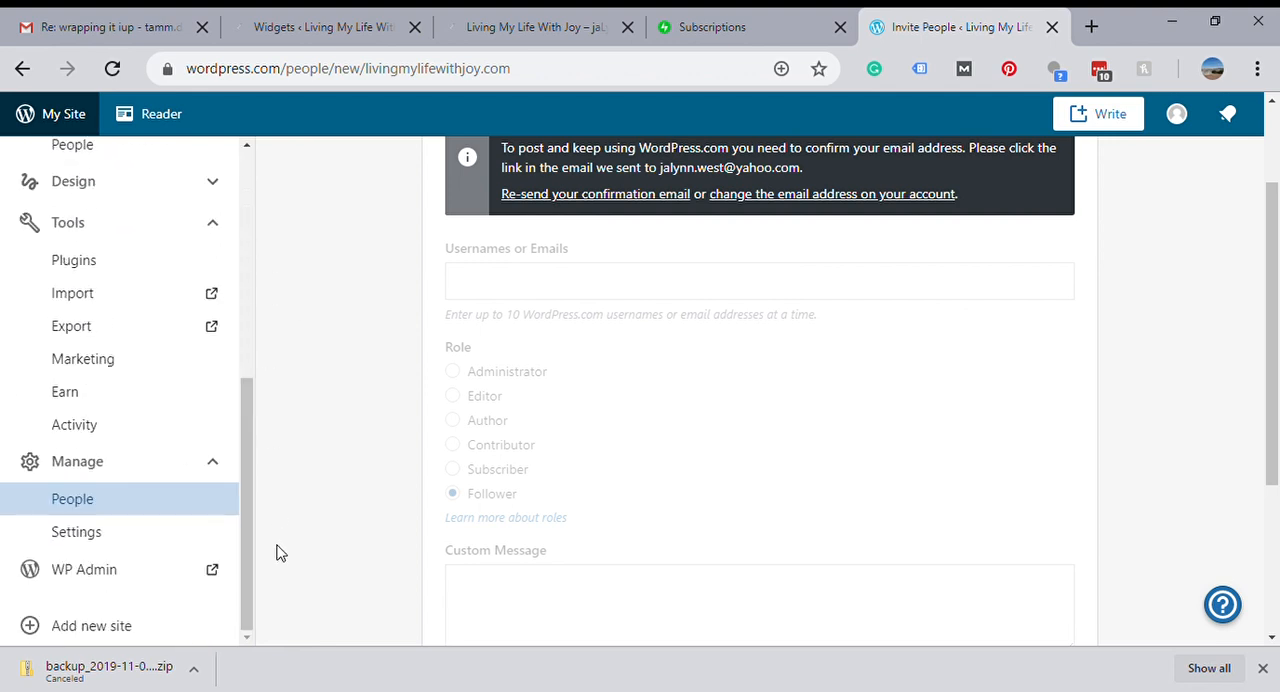
mouse_move(1150, 246)
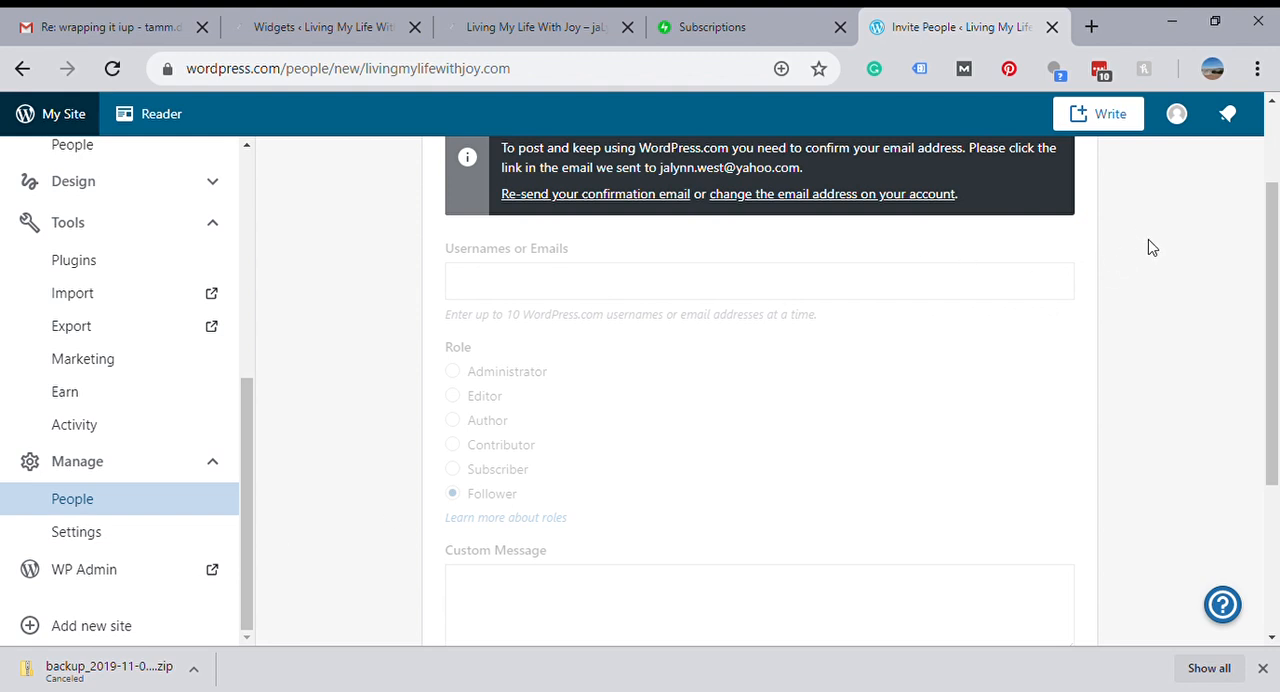